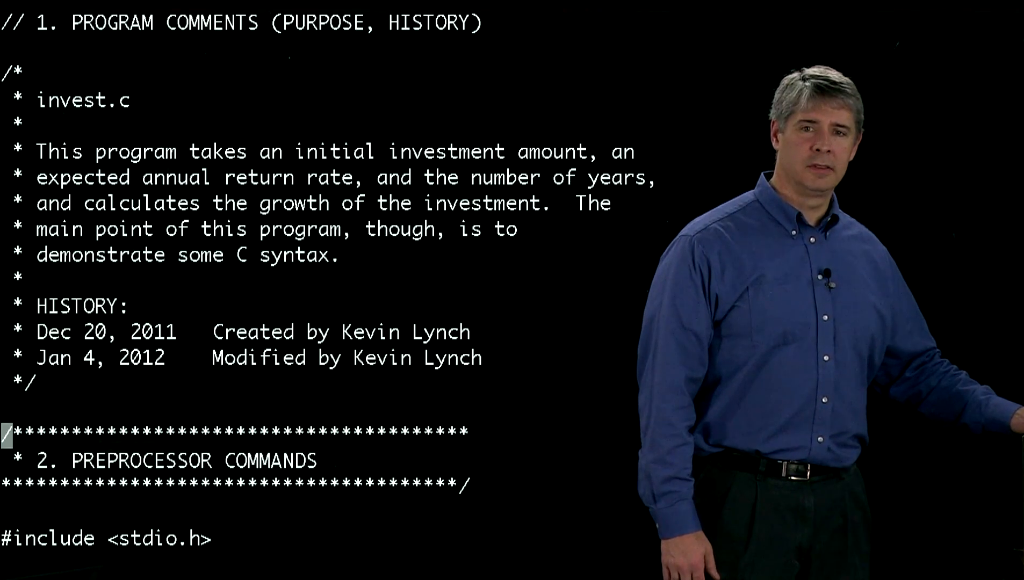
scroll("down", 3)
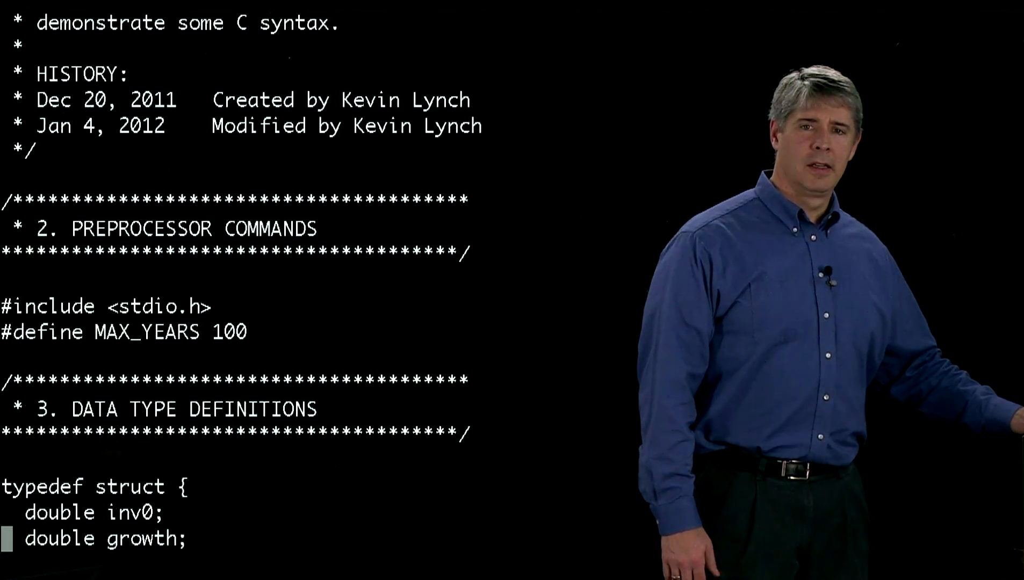
scroll("down", 3)
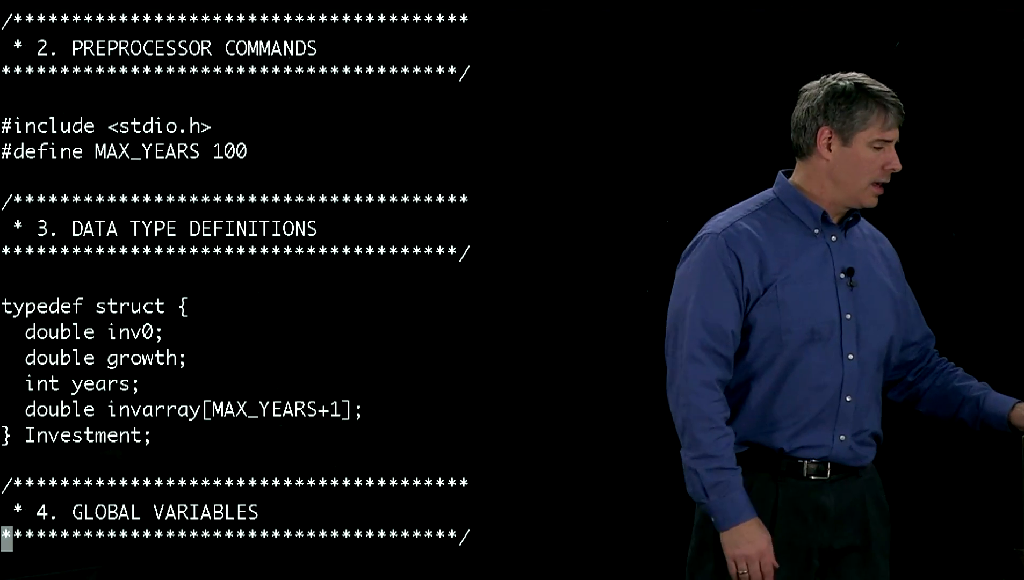
scroll("down", 3)
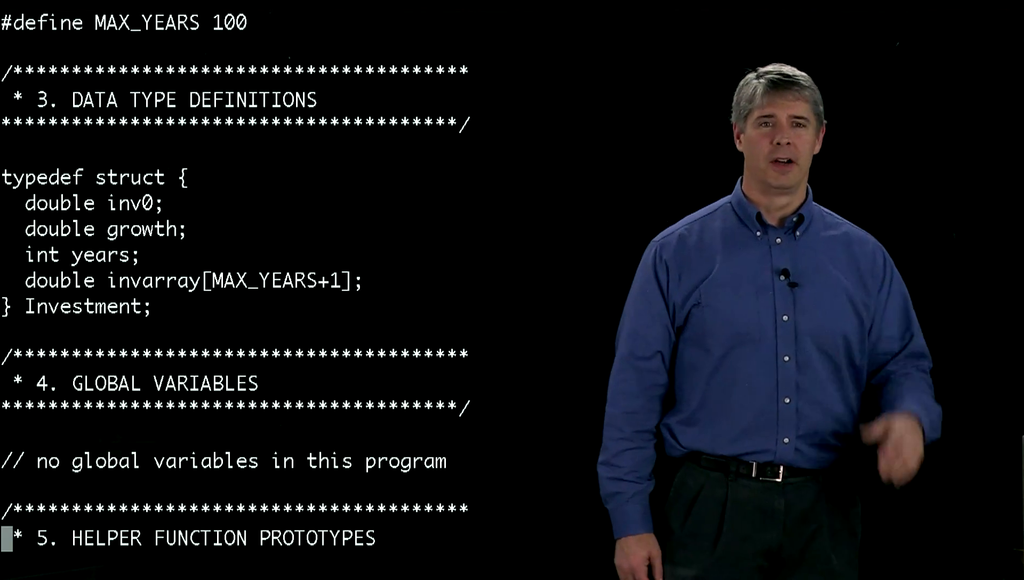